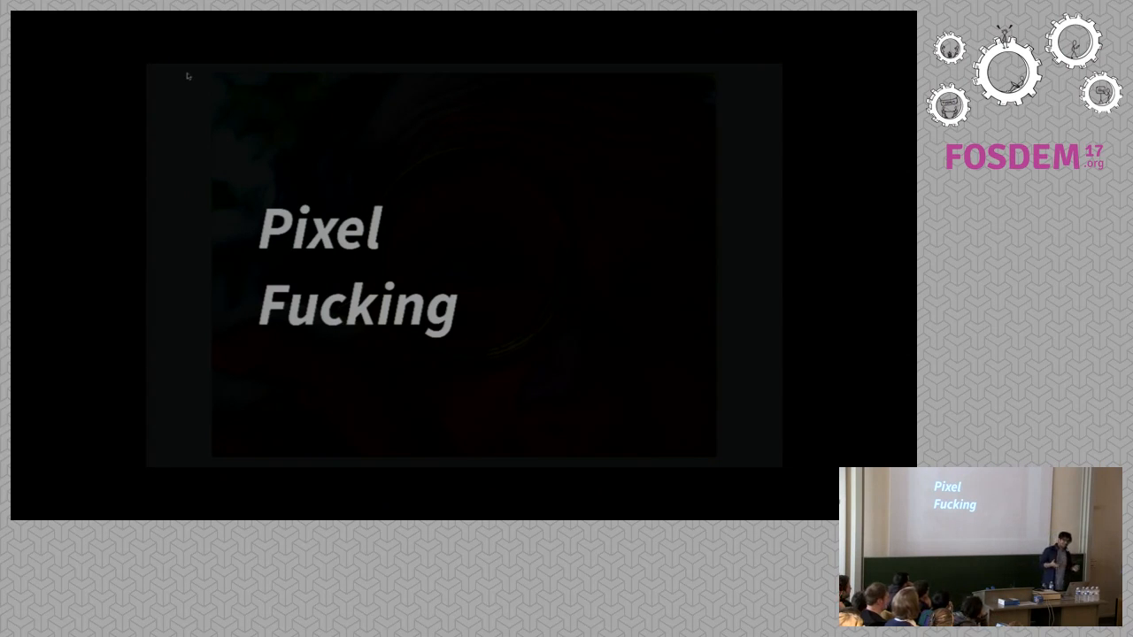
Advance the deck to slide 16, the quote defining pixel-fucking.
{"action": "key", "text": "Right"}
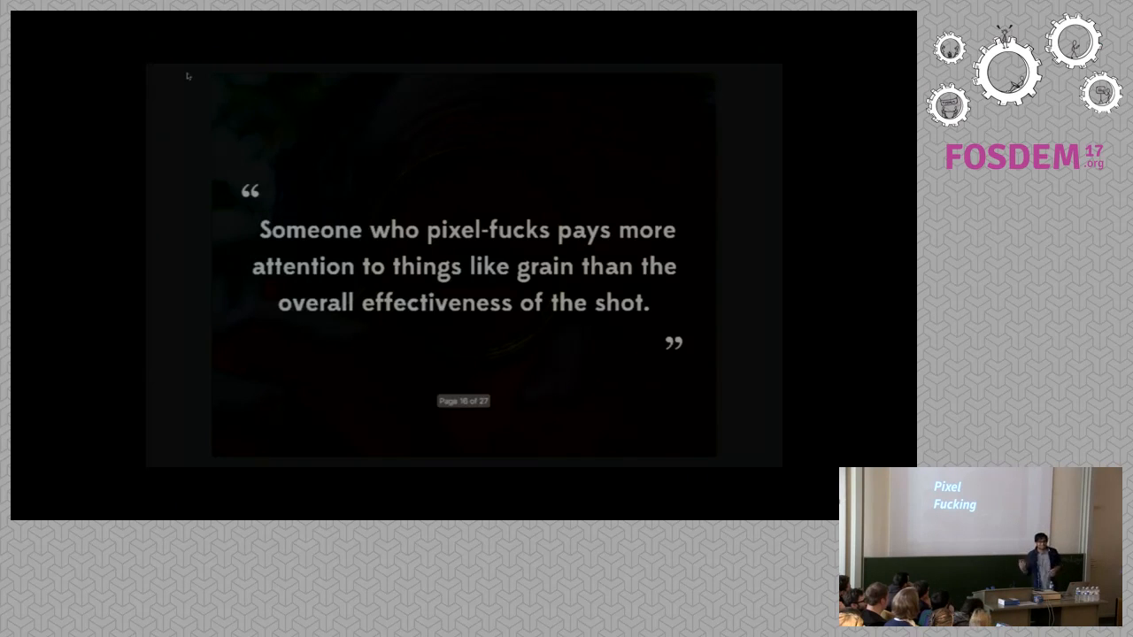